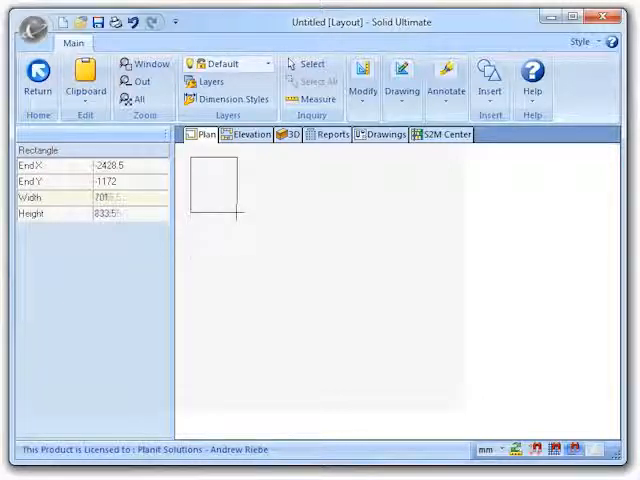
Drag out two rectangles on the Plan sheet, one above the other
{"action": "left_click_drag", "start_coordinate": [236, 212], "coordinate": [292, 208]}
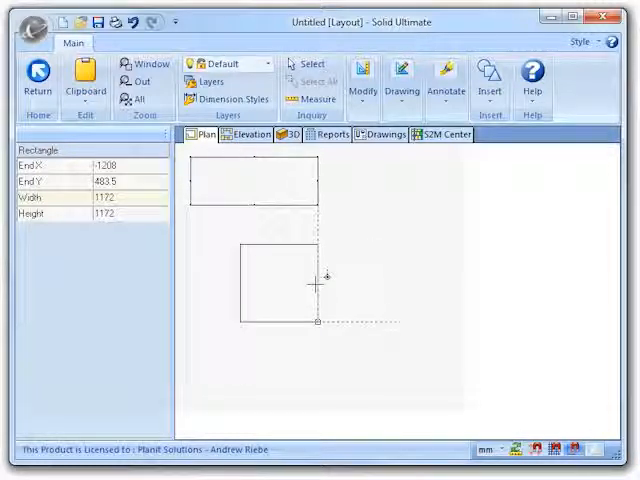
{"action": "mouse_move", "coordinate": [332, 278]}
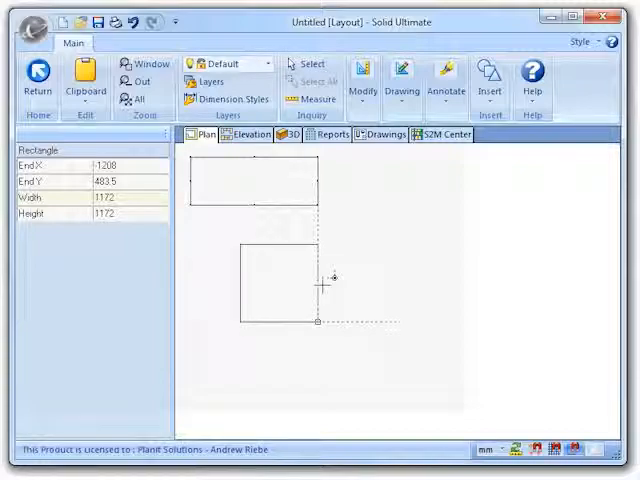
{"action": "left_click", "coordinate": [306, 64]}
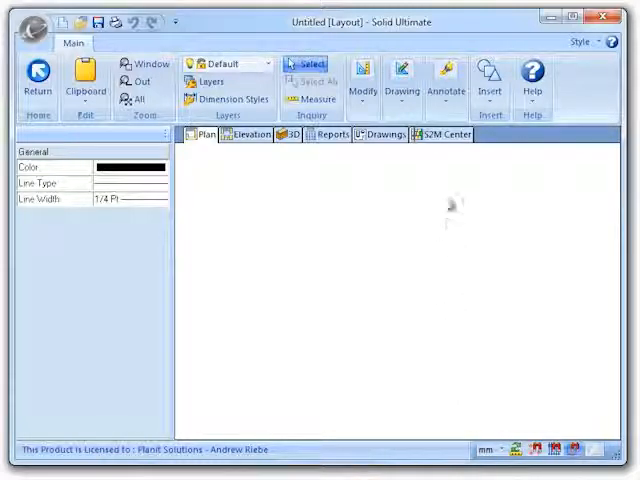
Choose Cloud from the Annotate choices and start a revision cloud on the plan
{"action": "left_click", "coordinate": [446, 78]}
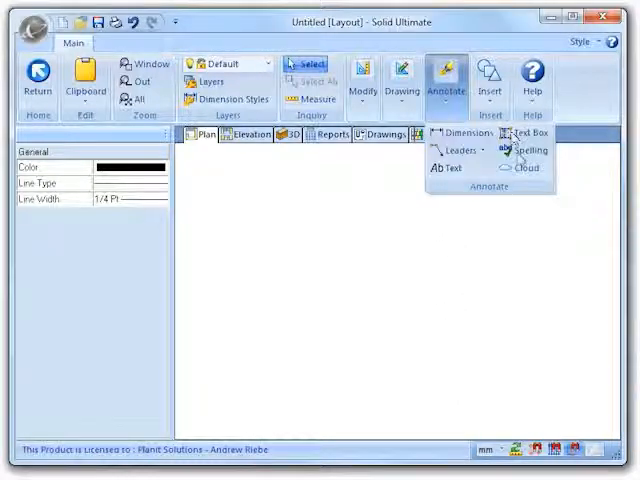
{"action": "left_click", "coordinate": [526, 168]}
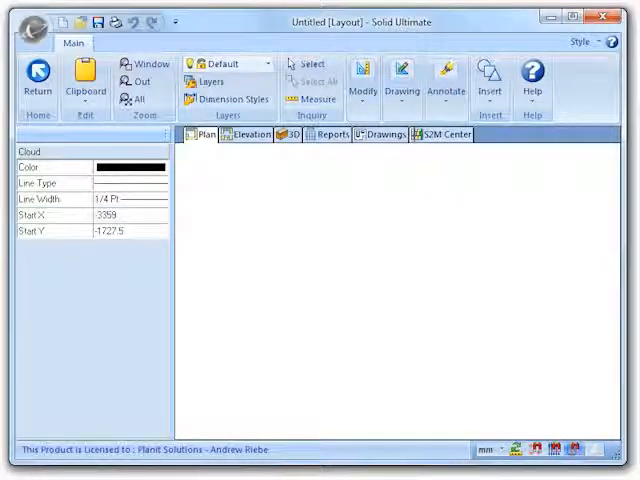
{"action": "mouse_move", "coordinate": [250, 246]}
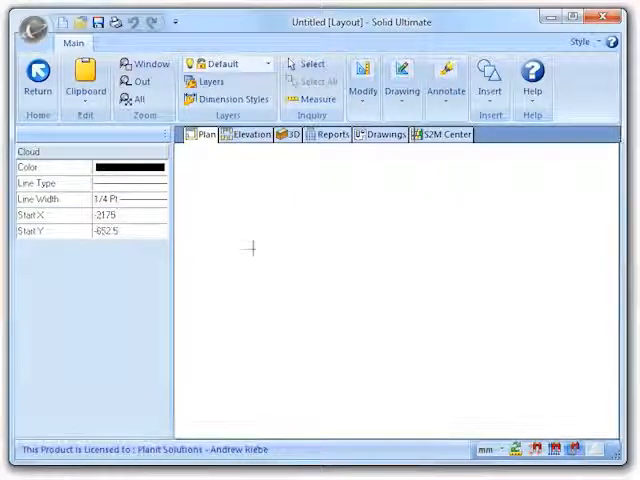
{"action": "mouse_move", "coordinate": [284, 262]}
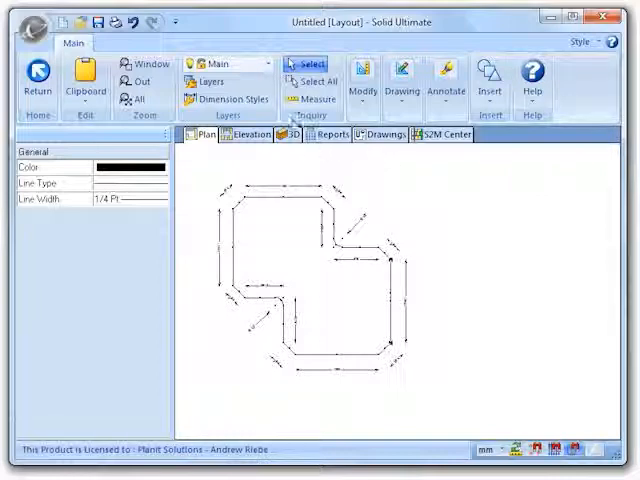
Insert the My Object drawing from the My Drawings category as a symbol
{"action": "left_click", "coordinate": [264, 64]}
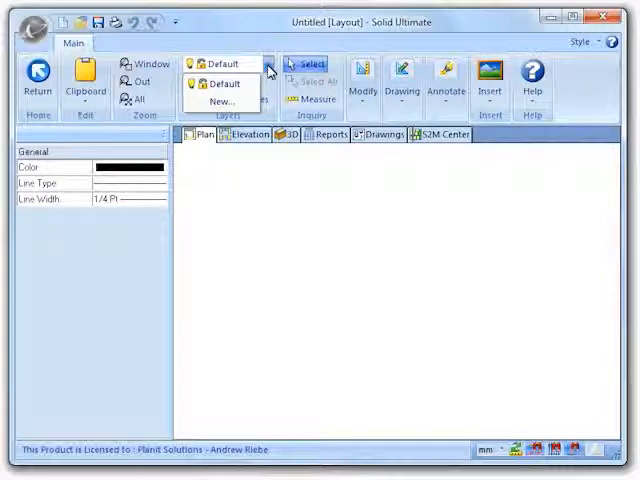
{"action": "left_click", "coordinate": [490, 78]}
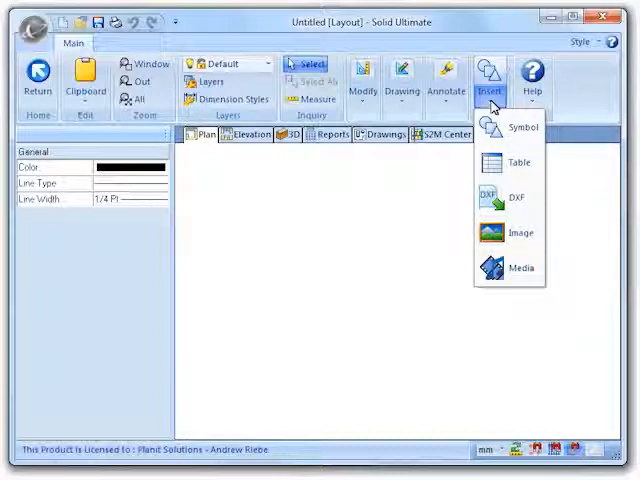
{"action": "left_click", "coordinate": [520, 128]}
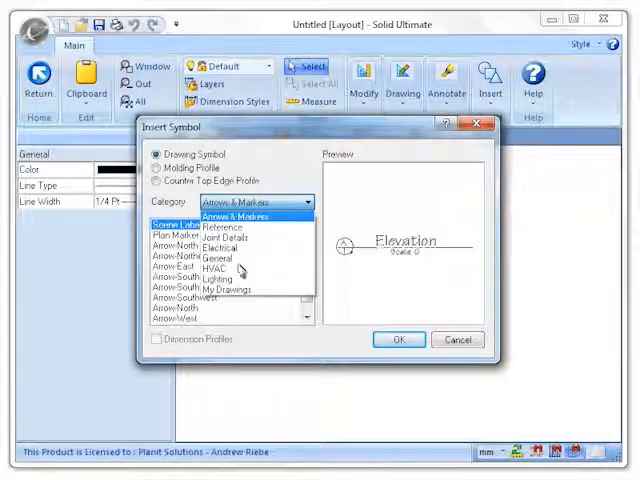
{"action": "left_click", "coordinate": [228, 288]}
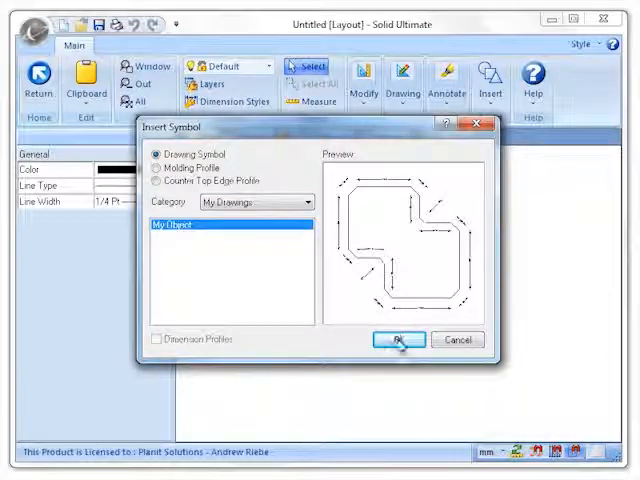
{"action": "left_click", "coordinate": [396, 340]}
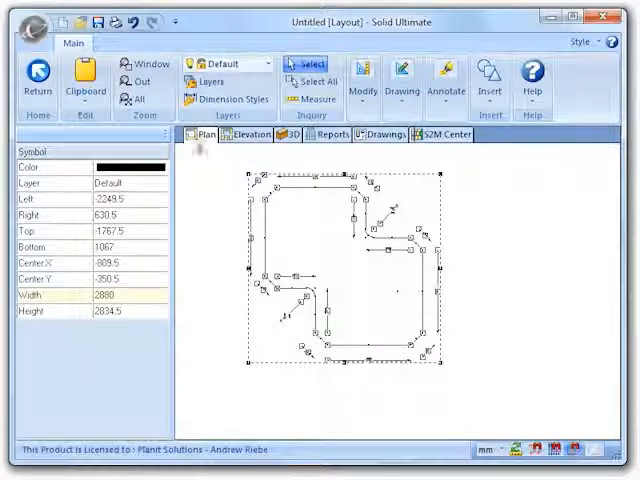
Place the symbol on the plan and bring up the CAD layer list
{"action": "left_click", "coordinate": [212, 82]}
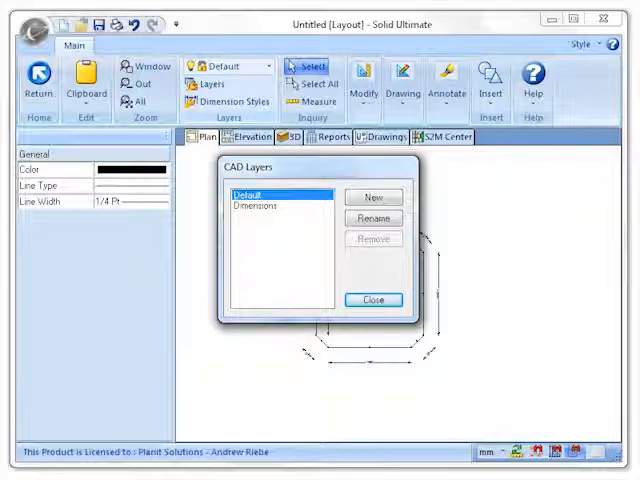
{"action": "left_click", "coordinate": [372, 300]}
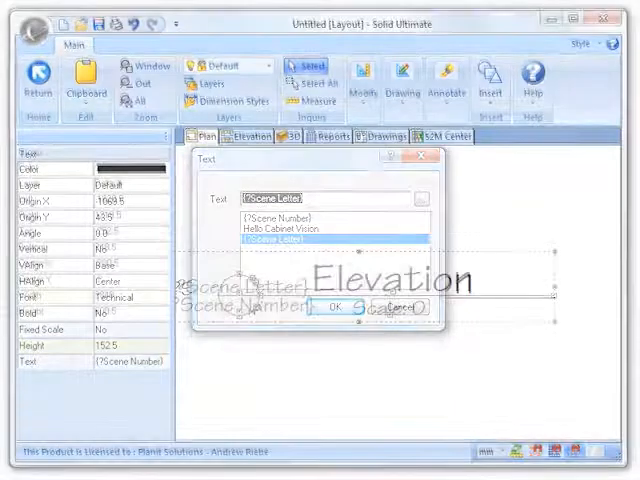
Add the [?Scene Number] prompt field to the Elevation title text
{"action": "left_click", "coordinate": [332, 308]}
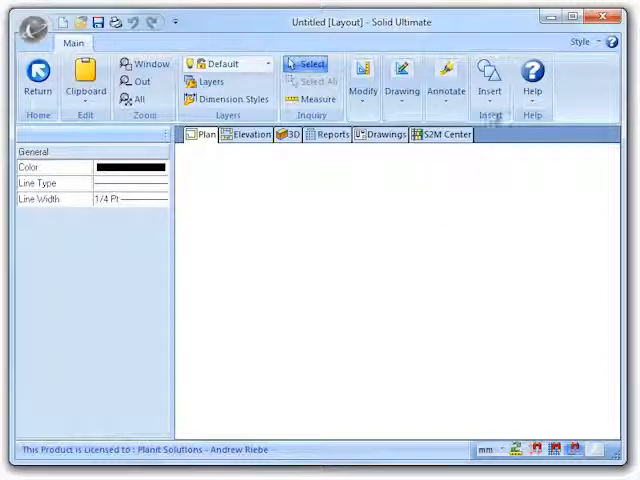
Insert the My Elevation symbol from My Drawings so it prompts for Scene Letter and Scene Number
{"action": "left_click", "coordinate": [488, 78]}
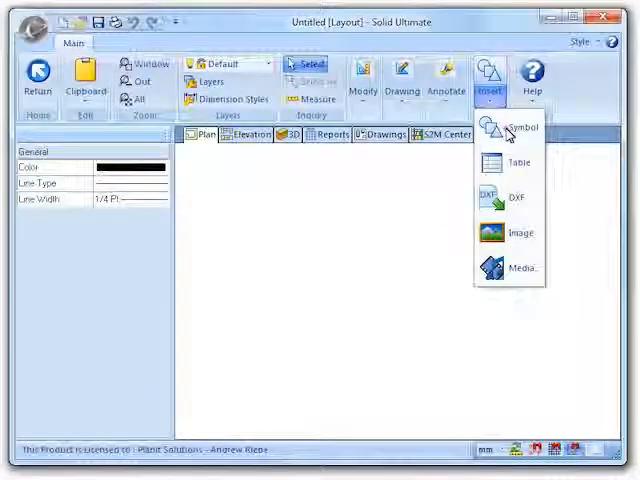
{"action": "left_click", "coordinate": [520, 128]}
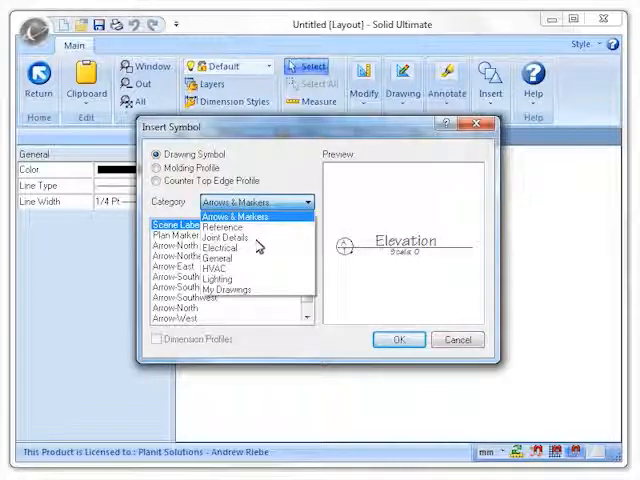
{"action": "left_click", "coordinate": [224, 288]}
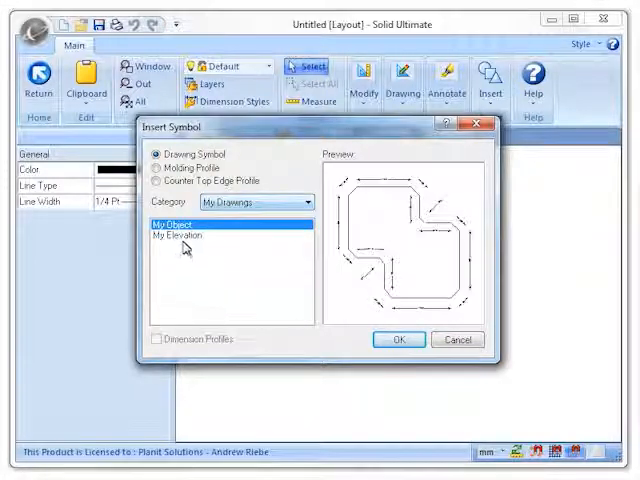
{"action": "left_click", "coordinate": [180, 236]}
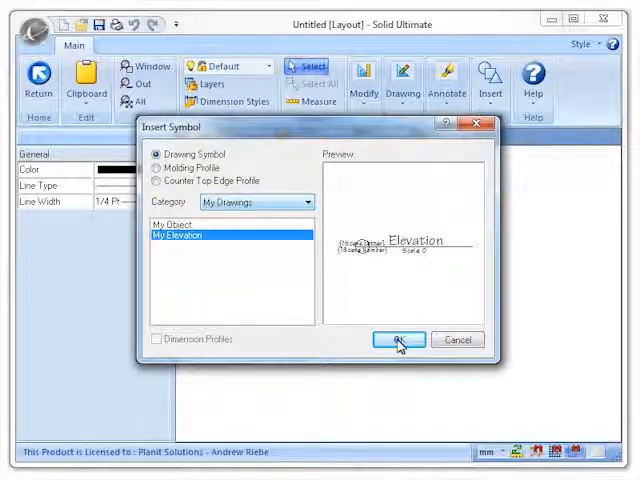
{"action": "left_click", "coordinate": [396, 340]}
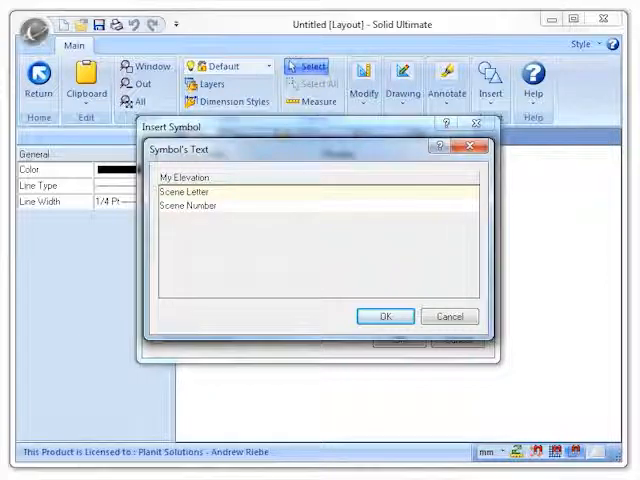